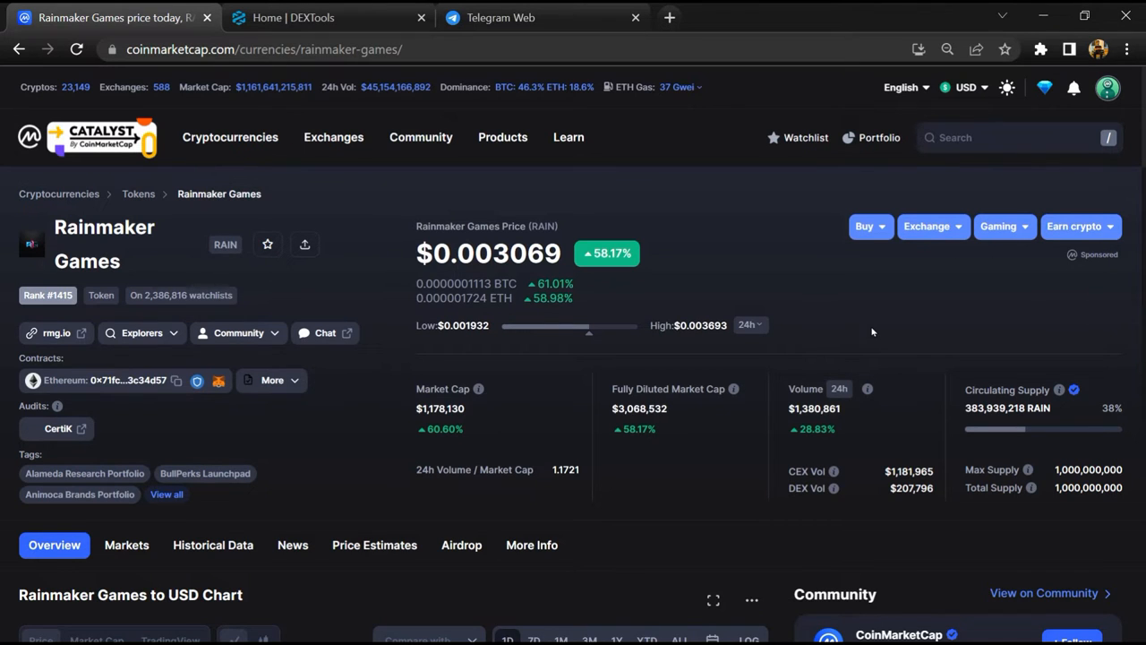
{"action": "mouse_move", "coordinate": [822, 315]}
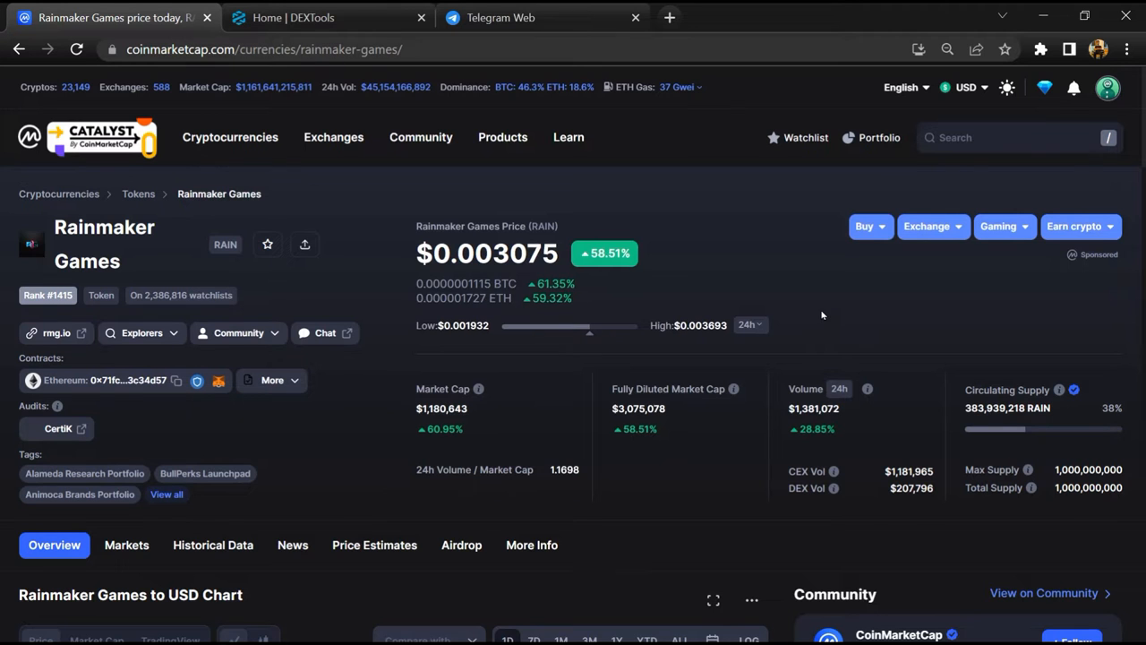
Scroll the RAIN page on CoinMarketCap and open the project's Telegram announcements chat
{"action": "scroll", "scroll_direction": "down", "scroll_amount": 3}
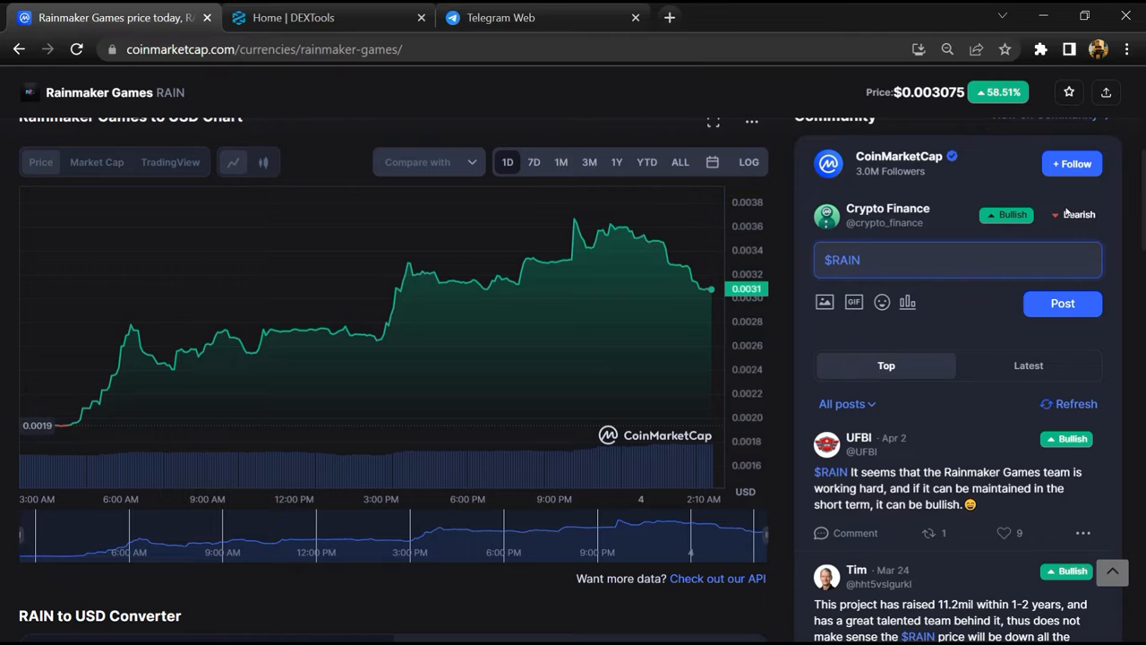
{"action": "scroll", "scroll_direction": "down", "scroll_amount": 3}
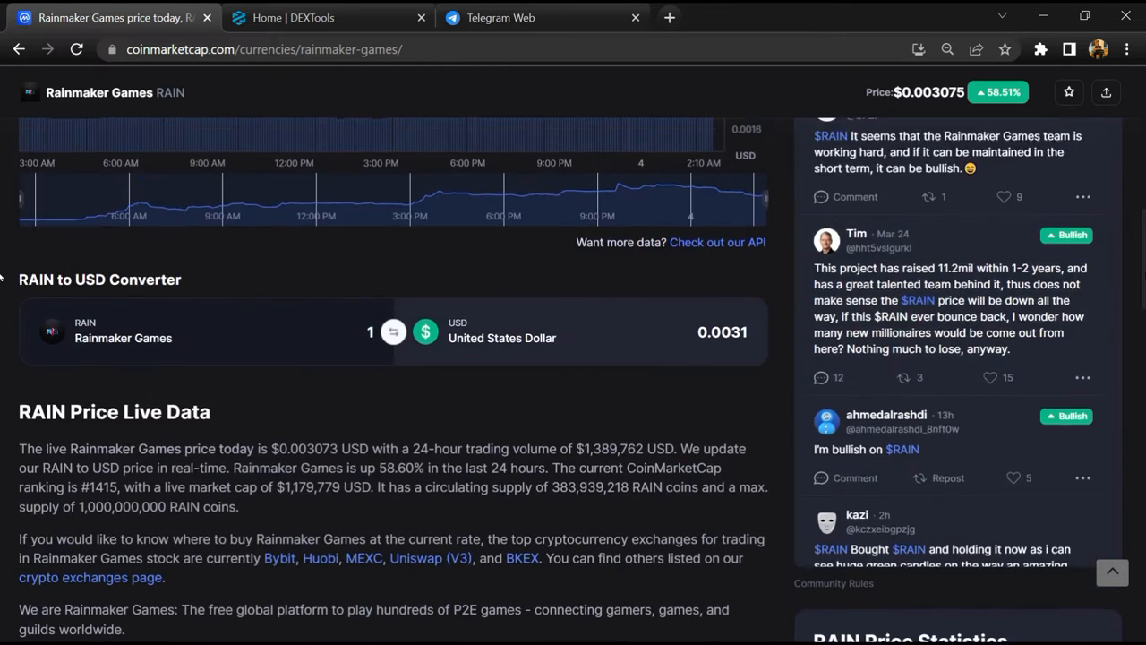
{"action": "scroll", "scroll_direction": "down", "scroll_amount": 3}
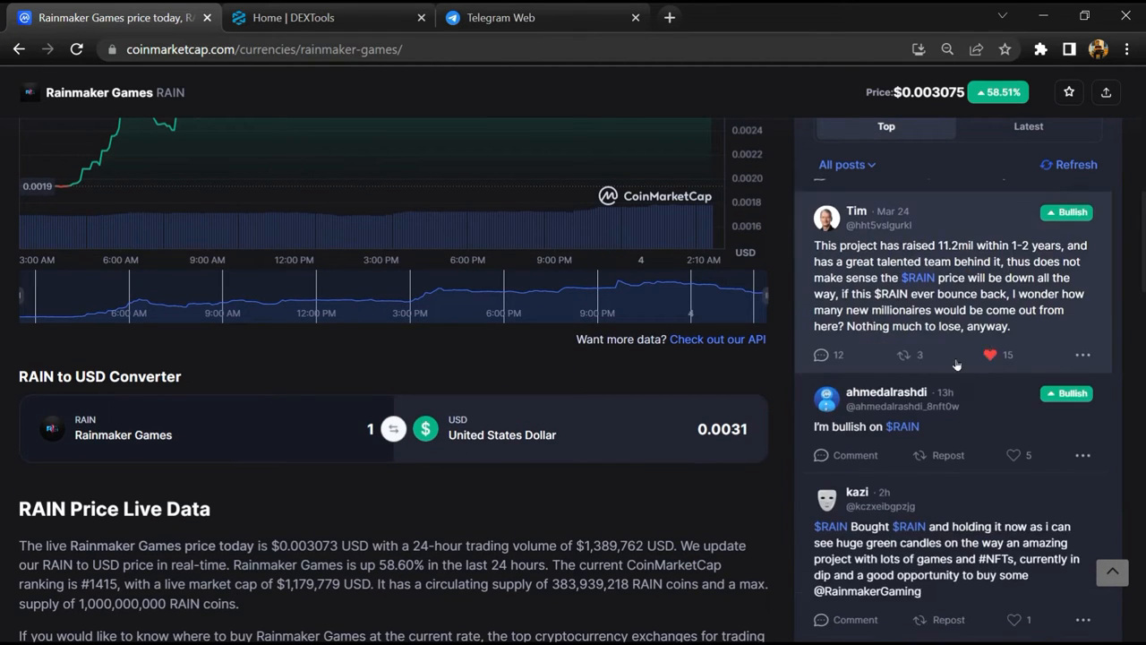
{"action": "scroll", "scroll_direction": "down", "scroll_amount": 3}
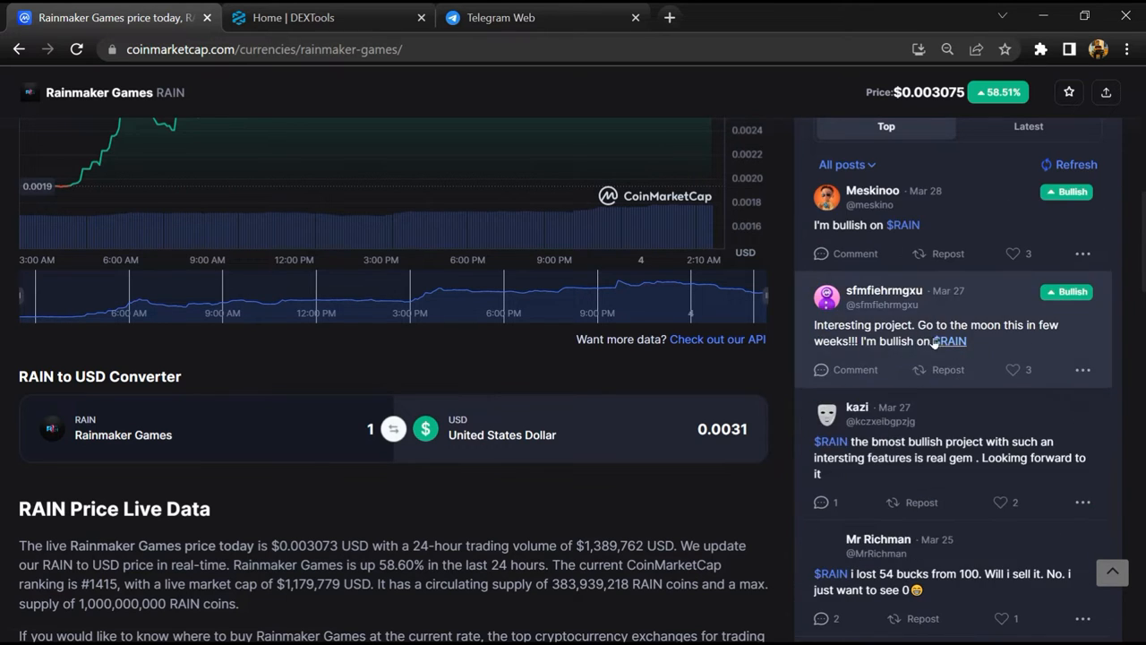
{"action": "scroll", "scroll_direction": "up", "scroll_amount": 3}
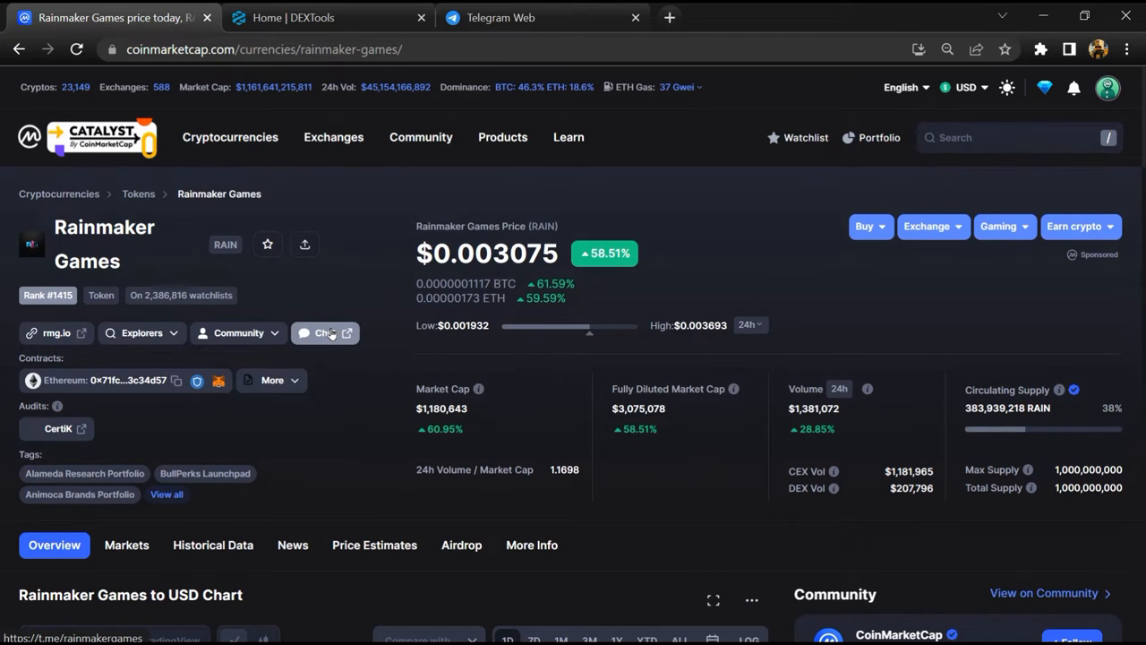
{"action": "left_click", "coordinate": [324, 332]}
{"action": "type", "text": "s"}
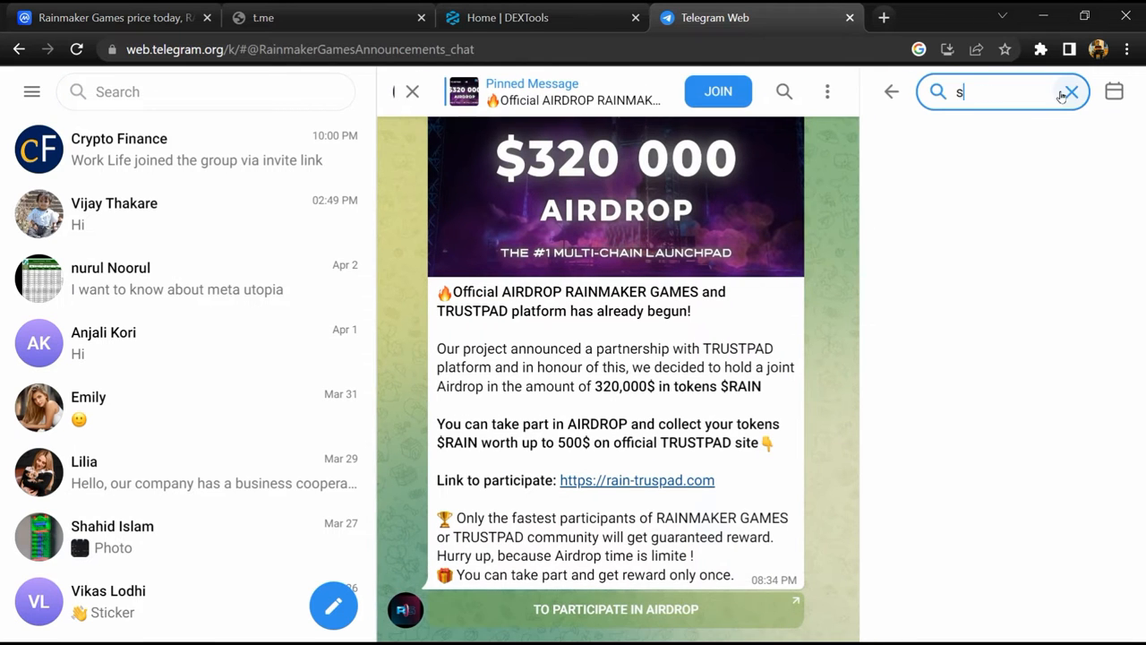
Search the chat for 'scam', find one fake-airdrop warning, and return to CoinMarketCap
{"action": "type", "text": "cam"}
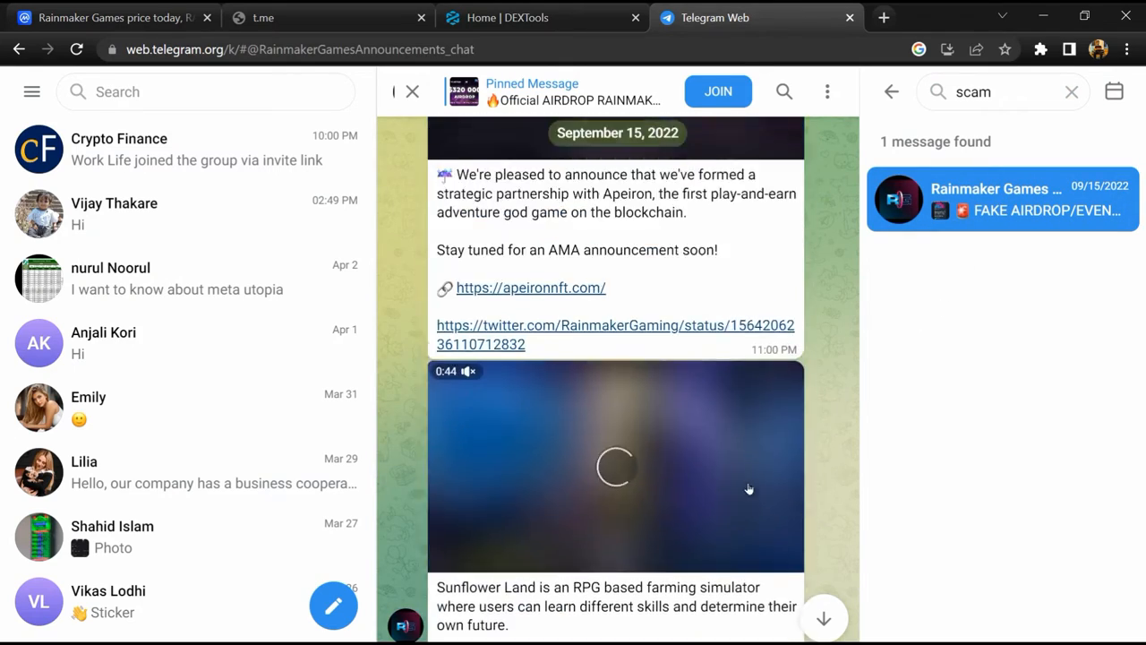
{"action": "scroll", "scroll_direction": "down", "scroll_amount": 3}
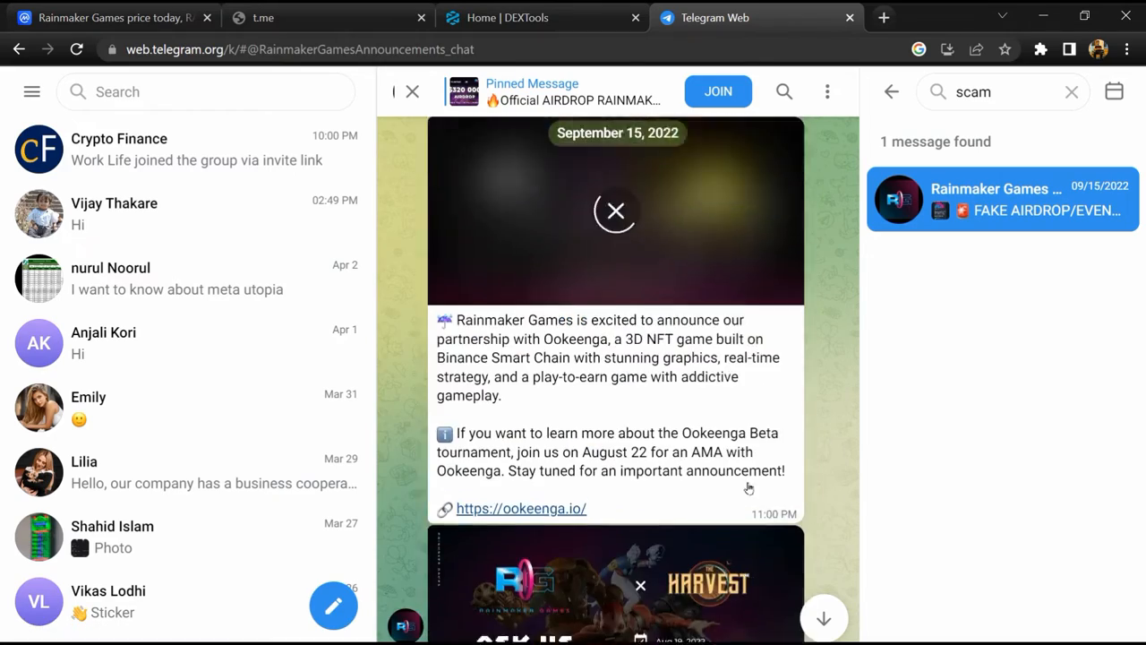
{"action": "scroll", "scroll_direction": "down", "scroll_amount": 3}
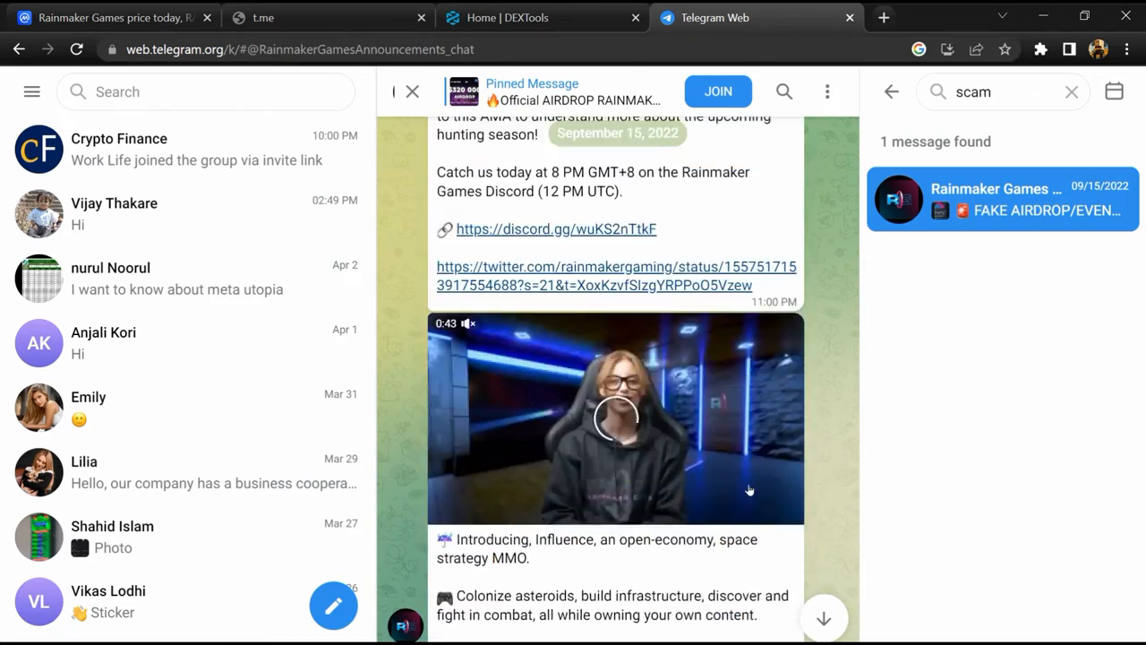
{"action": "left_click", "coordinate": [107, 17]}
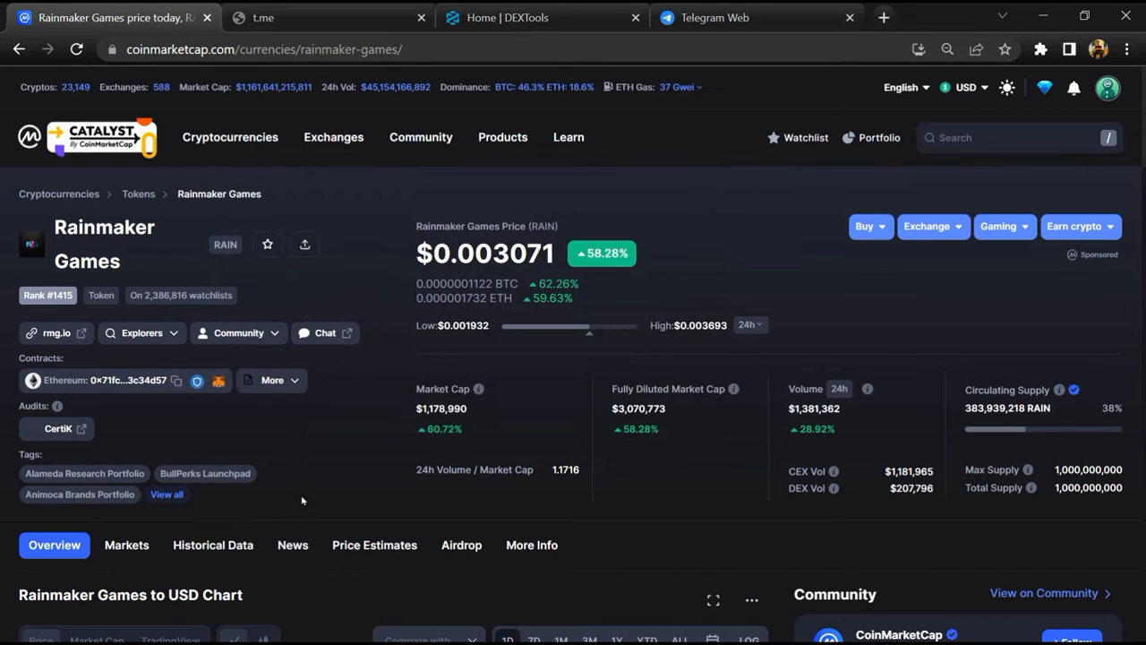
{"action": "mouse_move", "coordinate": [197, 433]}
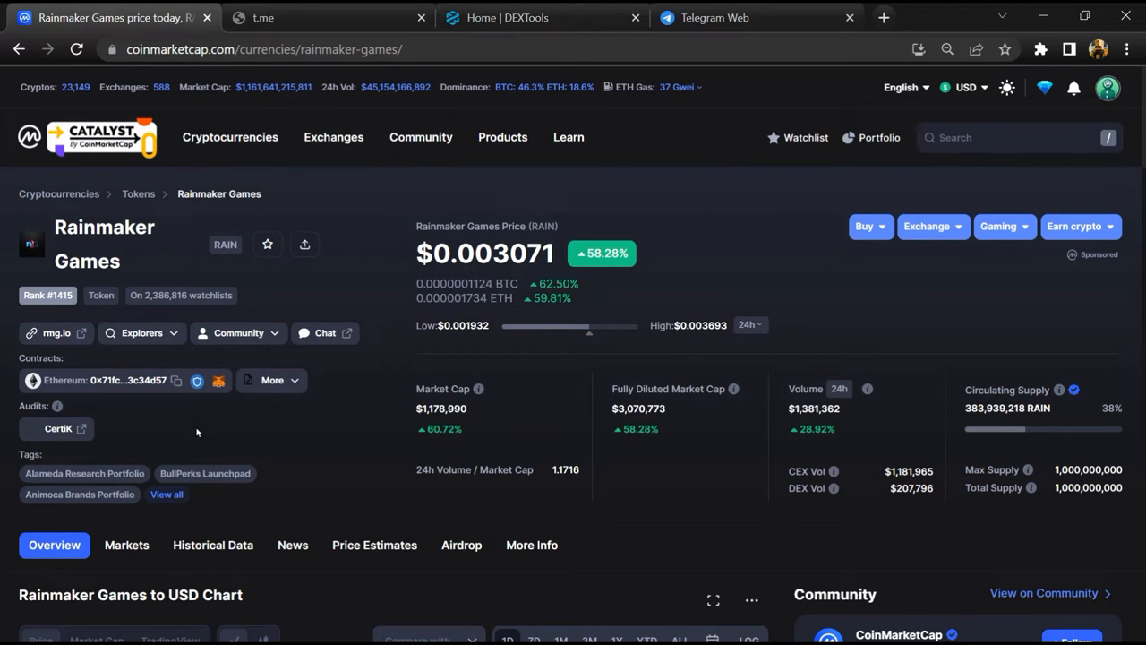
Copy RAIN's Ethereum contract address and switch to the DEXTools tab
{"action": "left_click", "coordinate": [177, 380]}
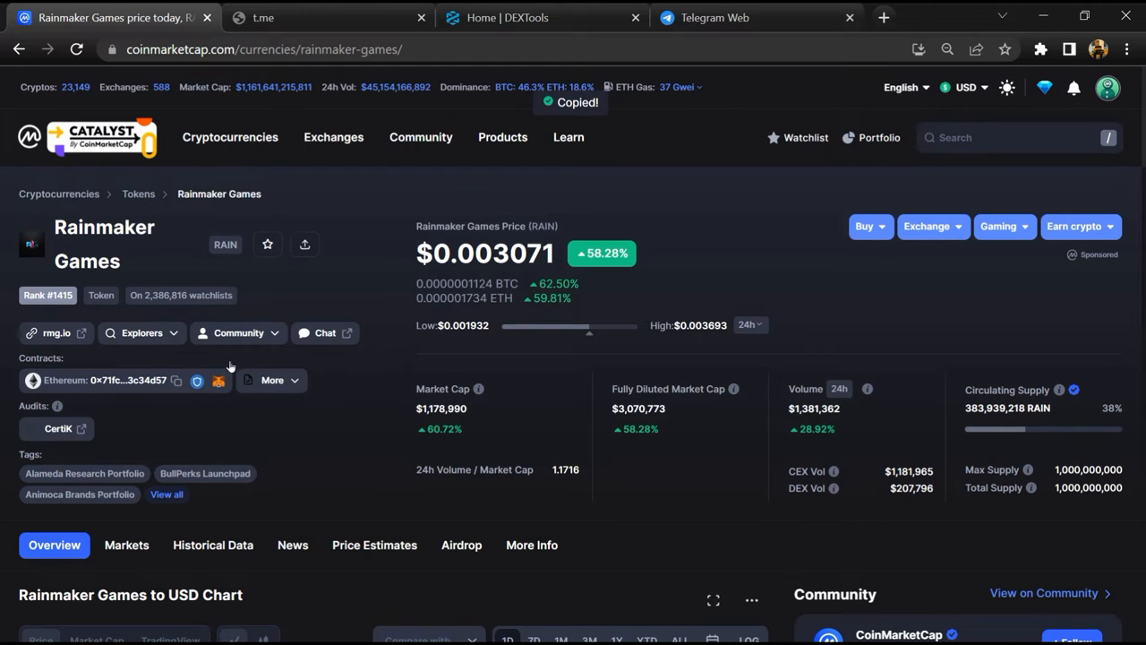
{"action": "left_click", "coordinate": [537, 17]}
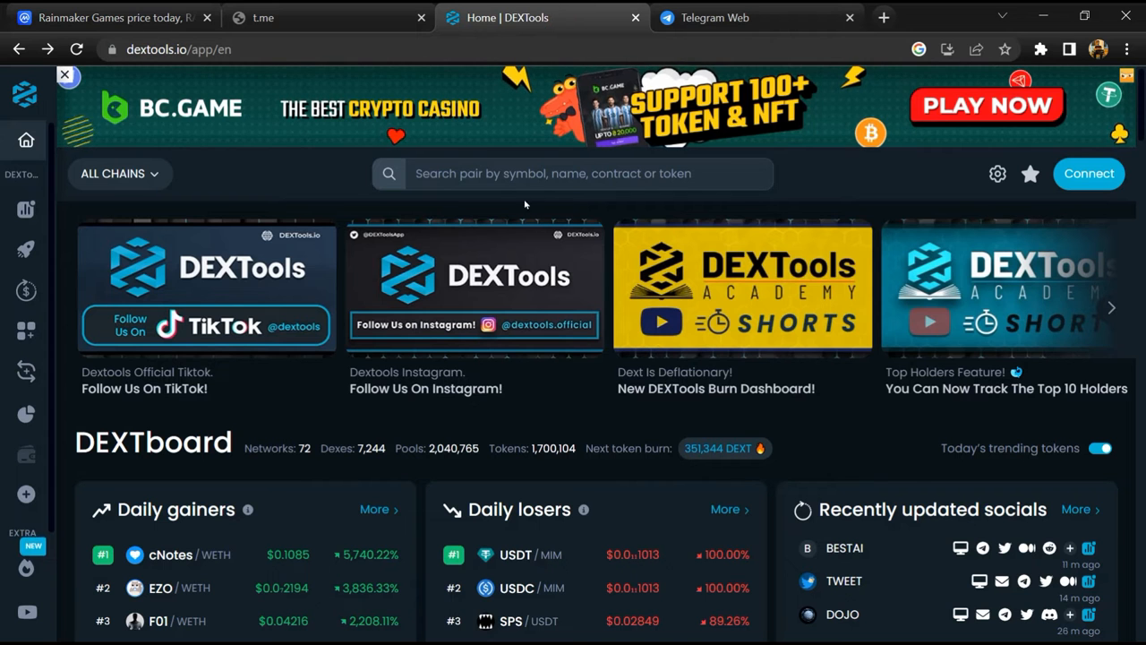
Search DEXTools for RAIN's contract, page RAIN/ETH trade history to page 6, then return to CoinMarketCap
{"action": "left_click", "coordinate": [573, 173]}
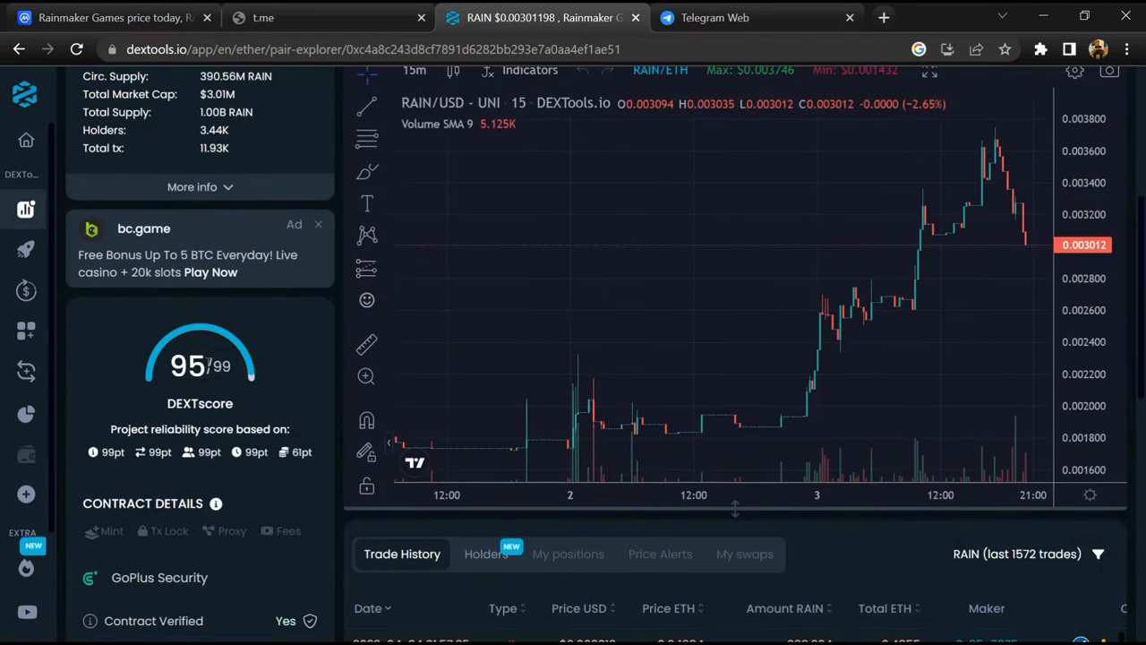
{"action": "scroll", "scroll_direction": "down", "scroll_amount": 3}
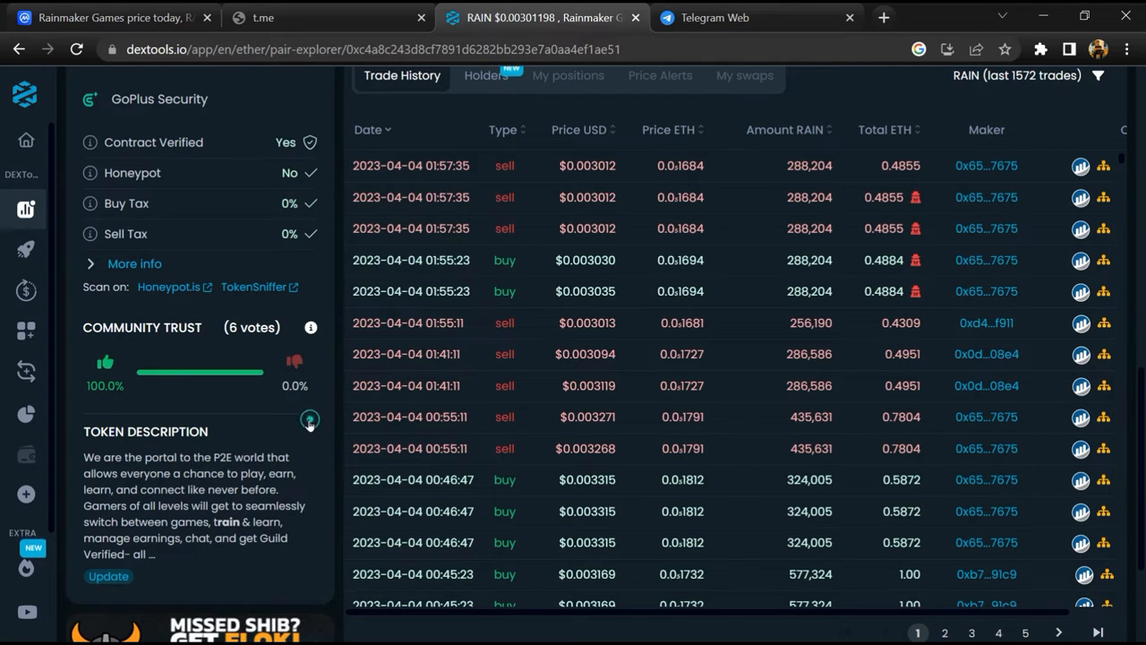
{"action": "left_click", "coordinate": [971, 633]}
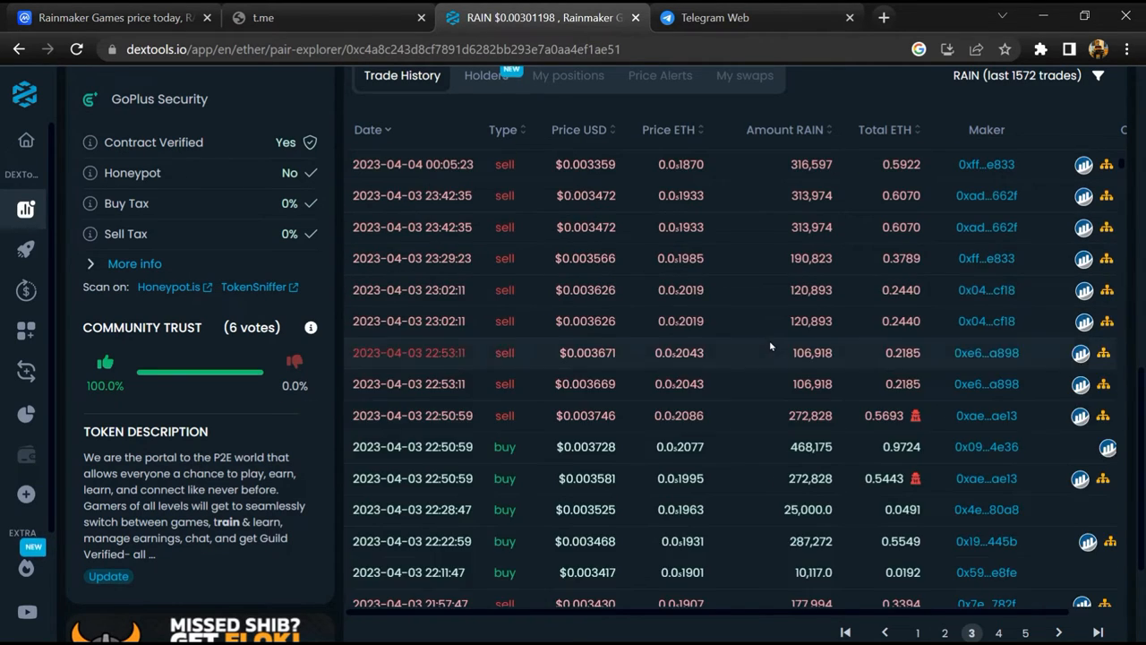
{"action": "left_click", "coordinate": [970, 633]}
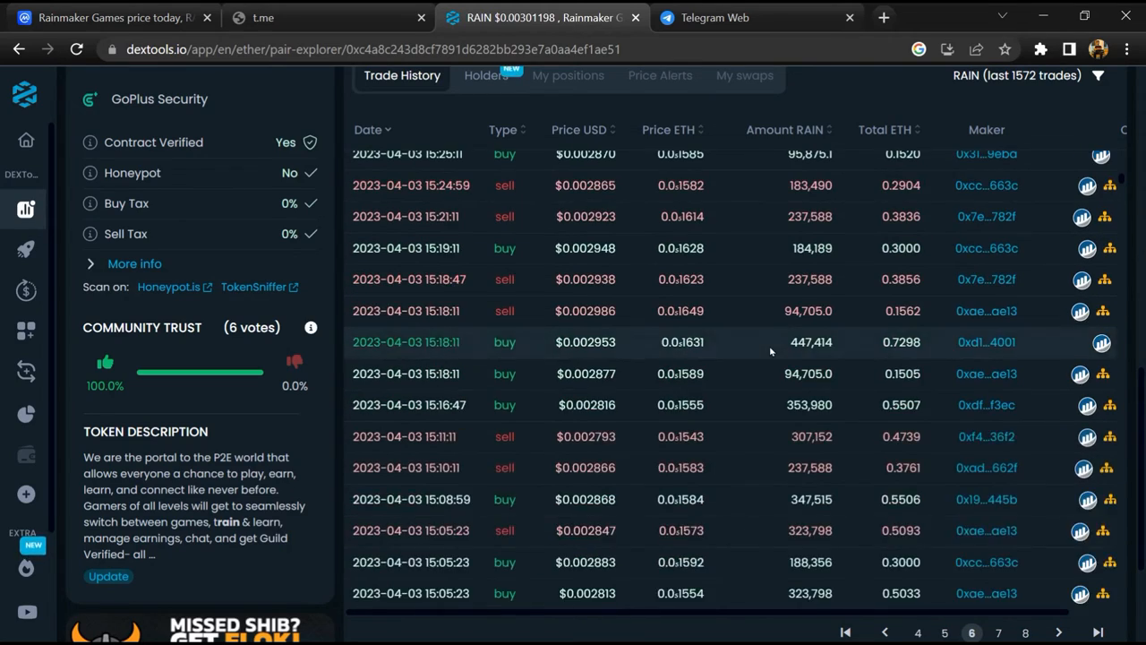
{"action": "left_click", "coordinate": [107, 17]}
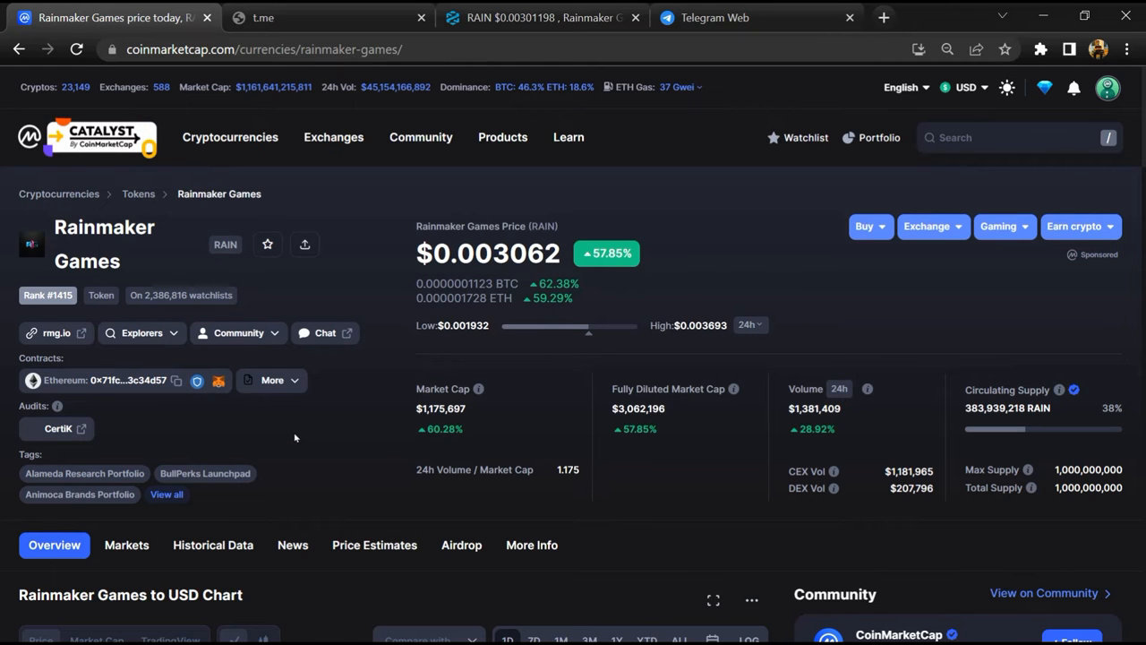
View RAIN's Markets list, then open its Ethereum contract on Etherscan
{"action": "scroll", "scroll_direction": "down", "scroll_amount": 3}
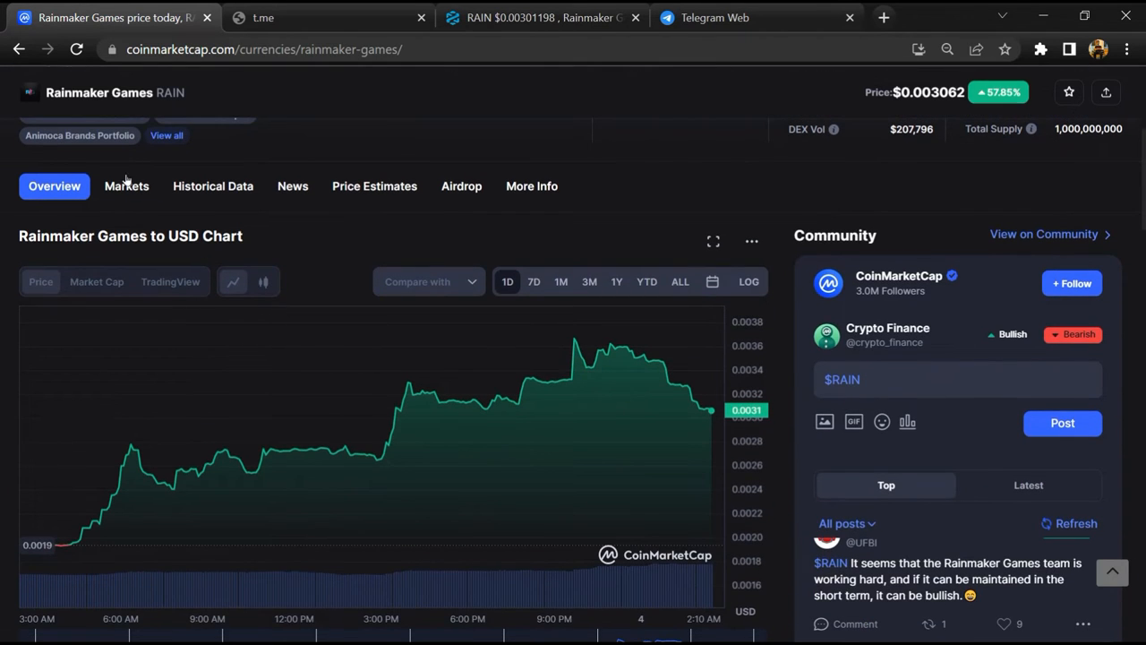
{"action": "left_click", "coordinate": [127, 186]}
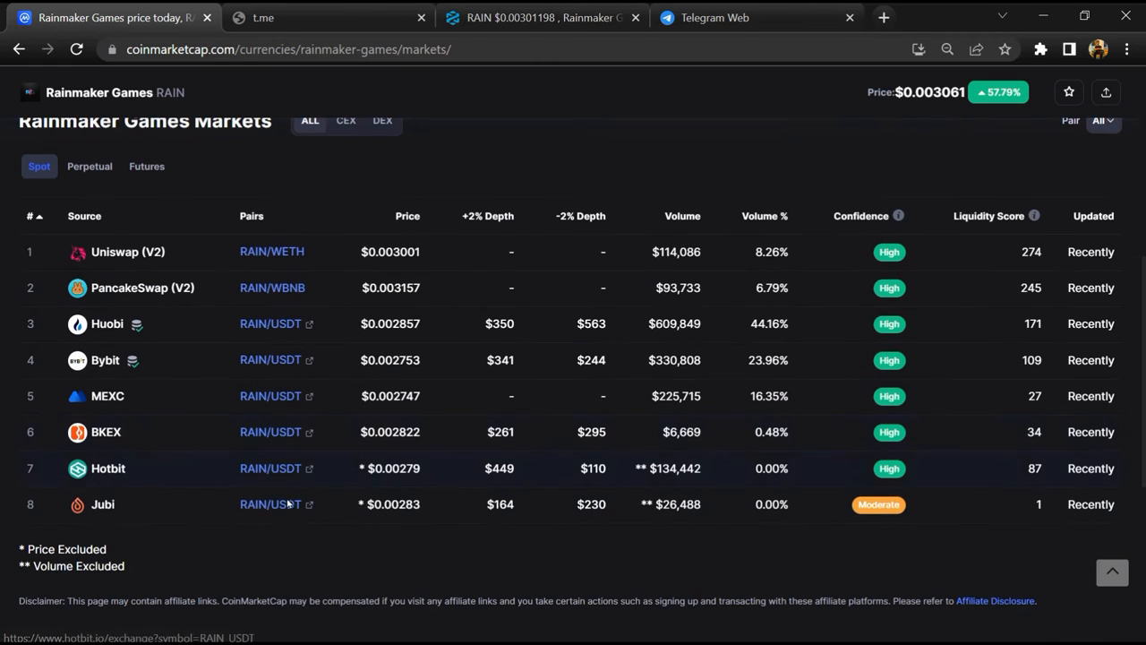
{"action": "mouse_move", "coordinate": [312, 558]}
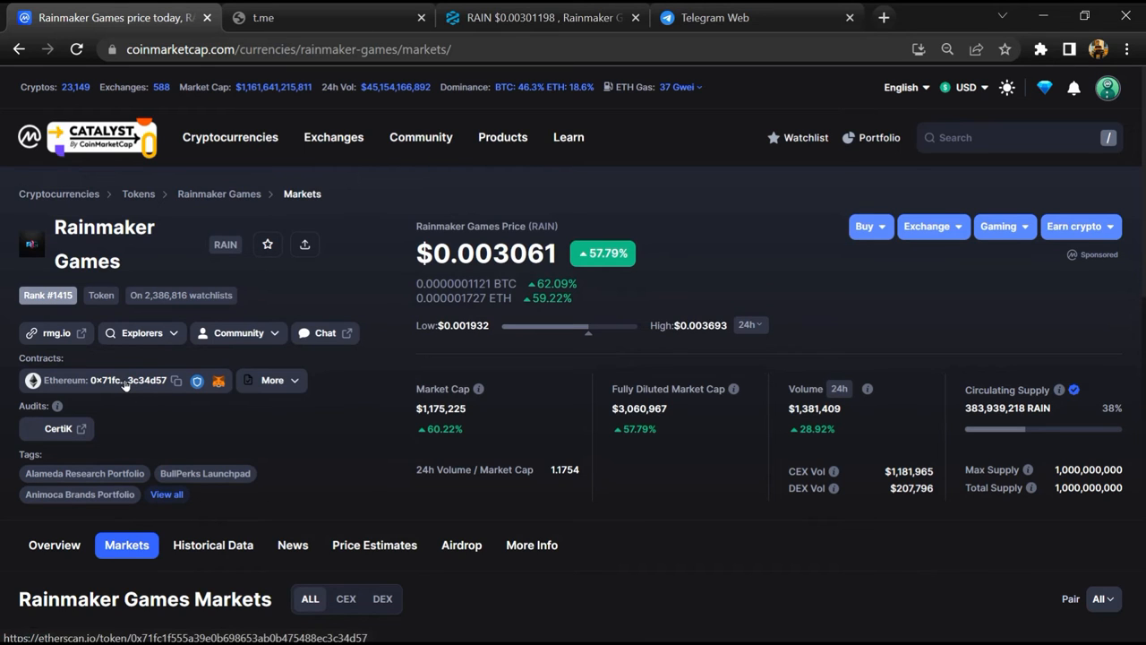
{"action": "left_click", "coordinate": [126, 380]}
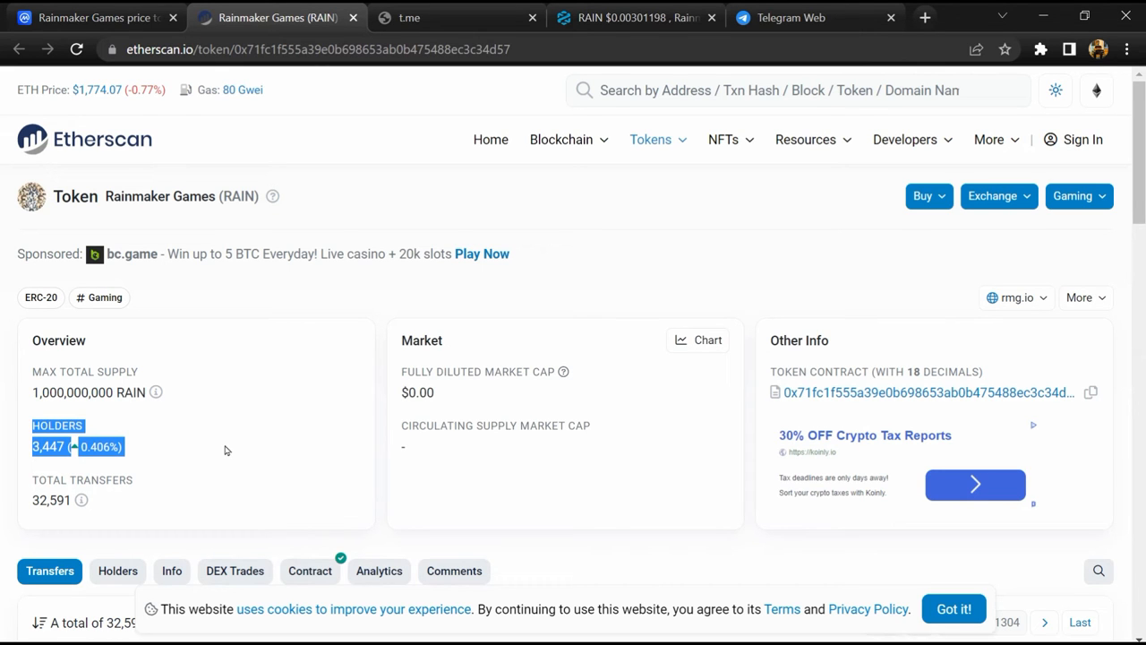
Open the RAIN Holders tab and scroll the top 50 holders, topped by one 19.62% address
{"action": "scroll", "scroll_direction": "down", "scroll_amount": 3}
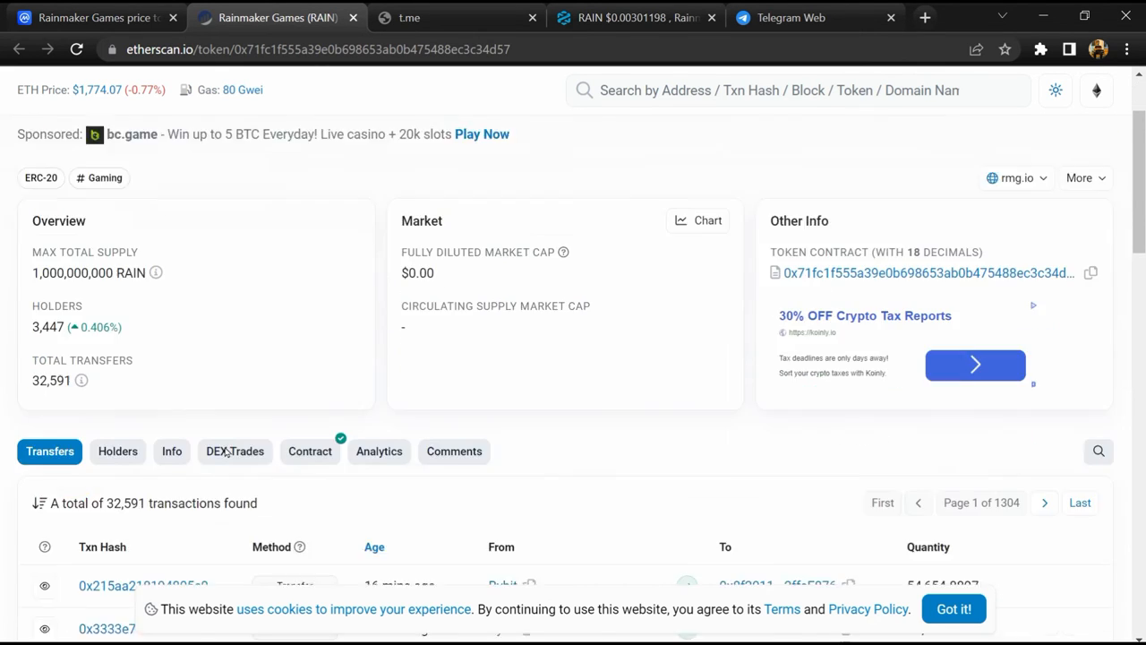
{"action": "left_click", "coordinate": [117, 450]}
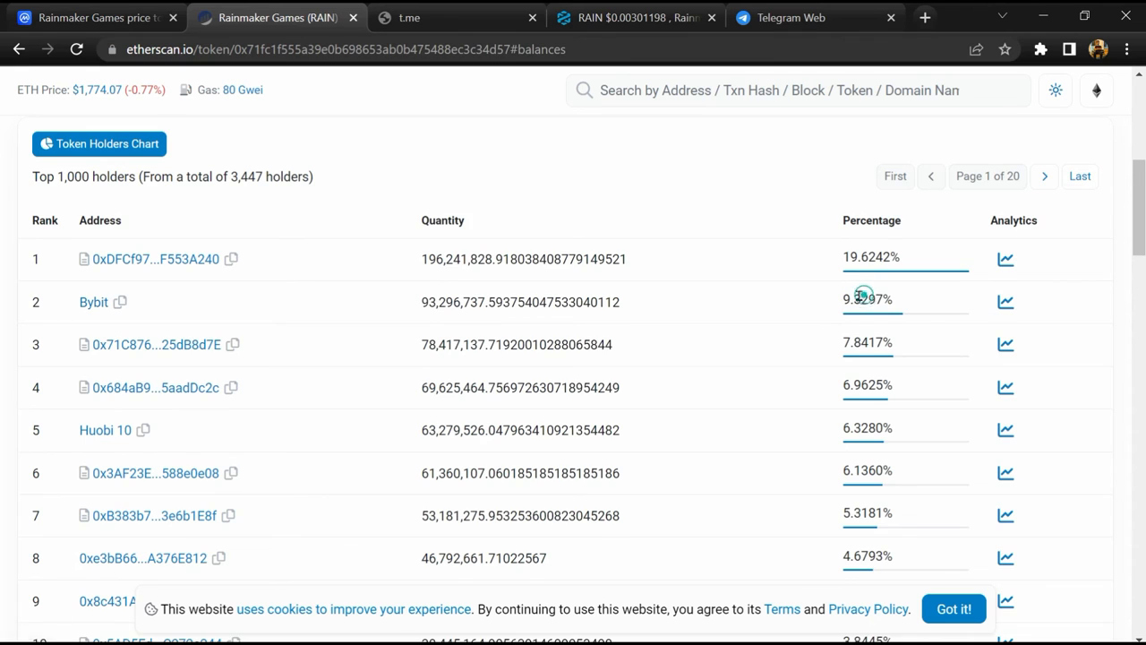
{"action": "scroll", "scroll_direction": "down", "scroll_amount": 3}
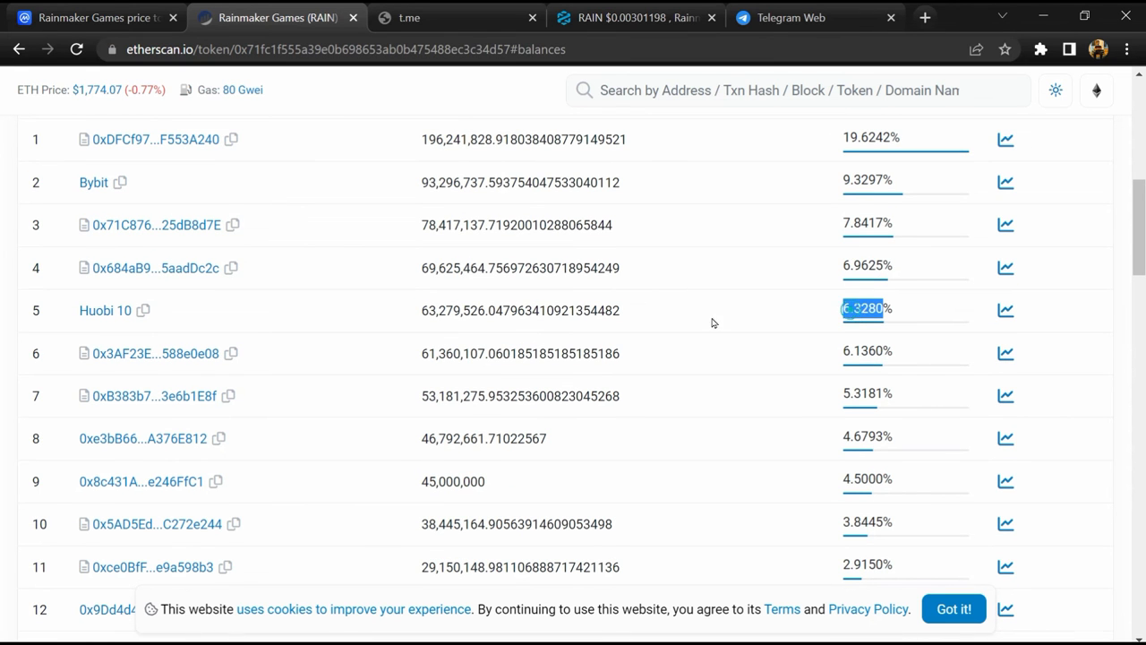
{"action": "scroll", "scroll_direction": "down", "scroll_amount": 3}
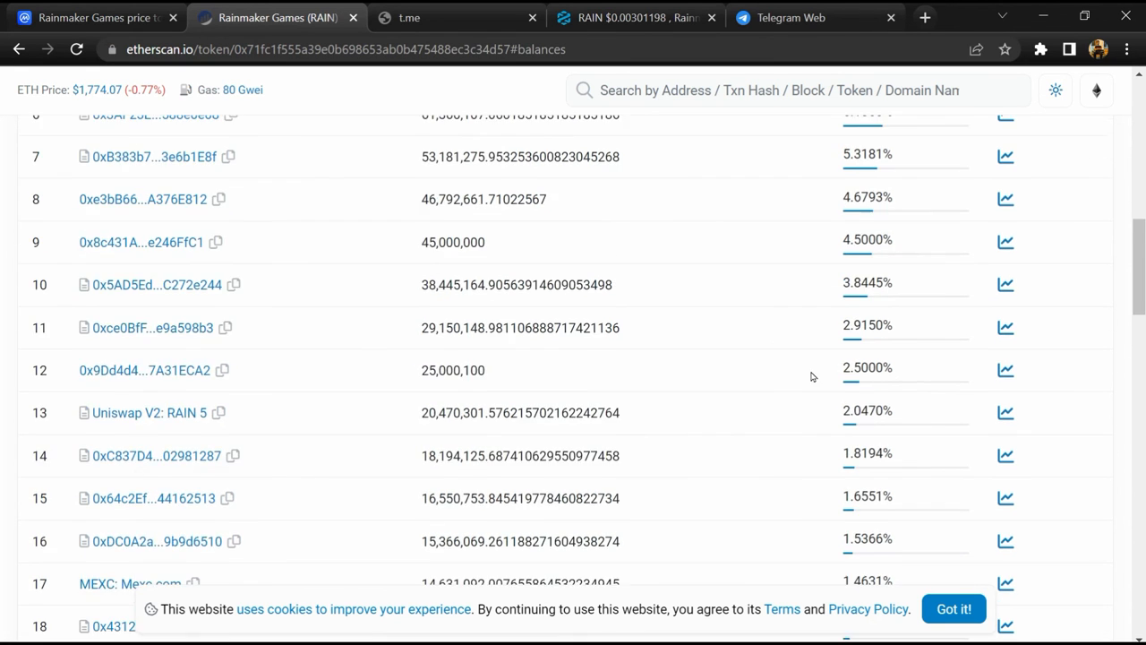
{"action": "scroll", "scroll_direction": "down", "scroll_amount": 3}
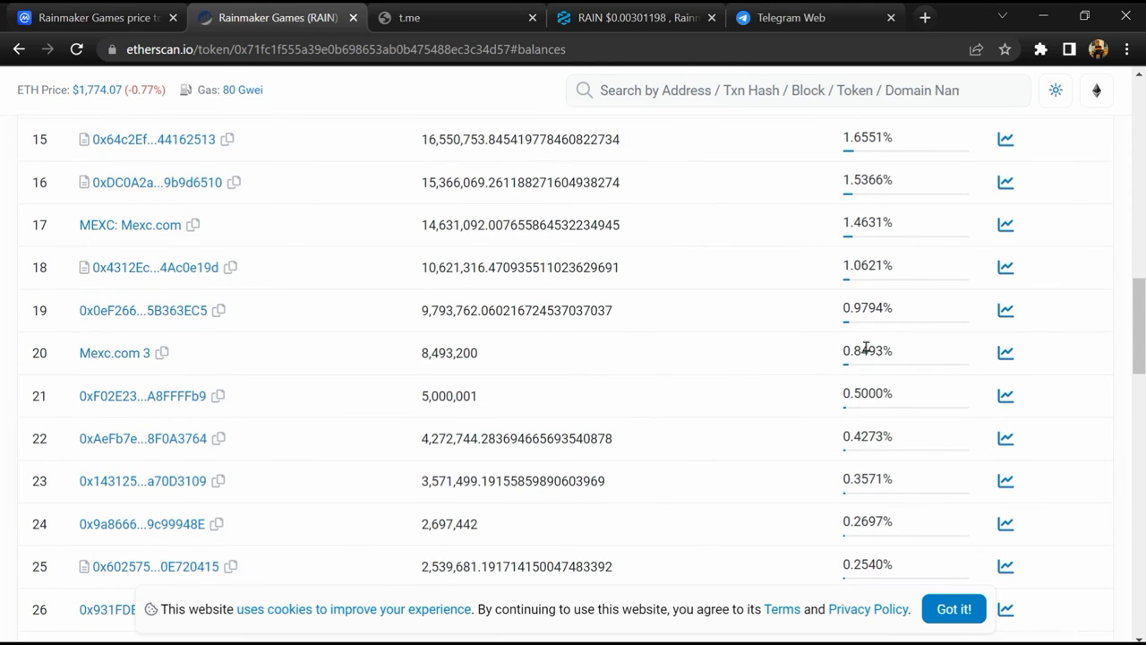
{"action": "scroll", "scroll_direction": "down", "scroll_amount": 3}
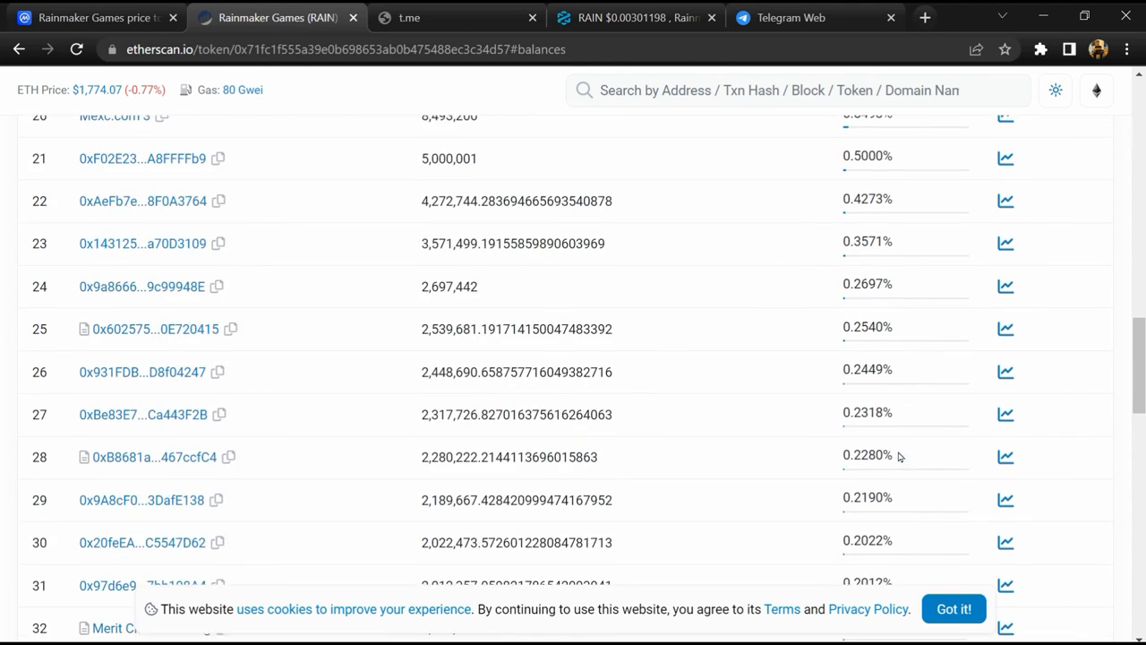
{"action": "scroll", "scroll_direction": "down", "scroll_amount": 3}
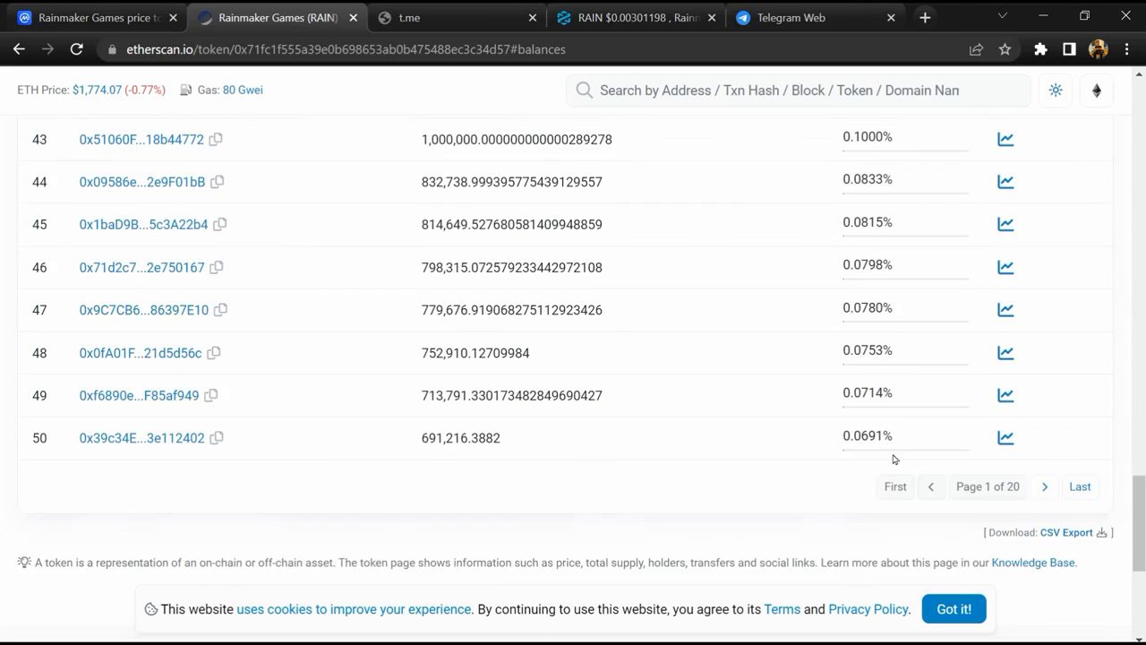